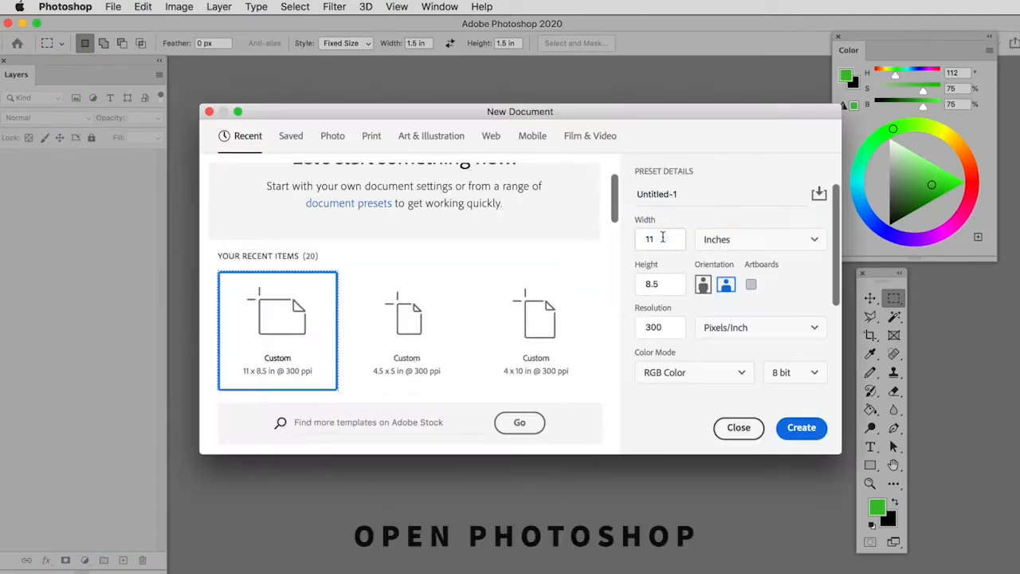
Name the preset '5 step blends - SIVILLI' and create the 11 × 8.5 in, 300 ppi RGB document
type("5 step blends")
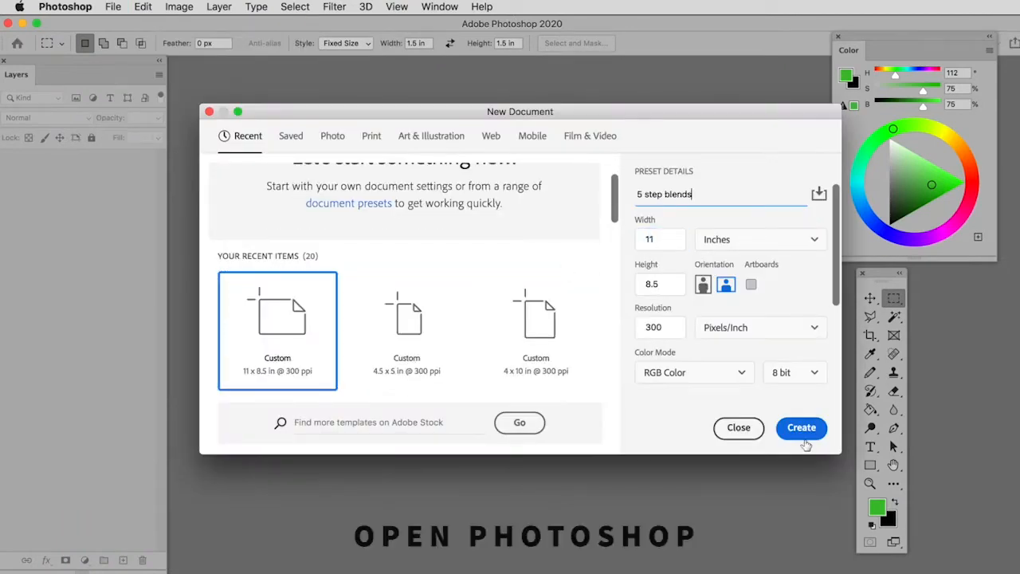
type("- SIVILLI")
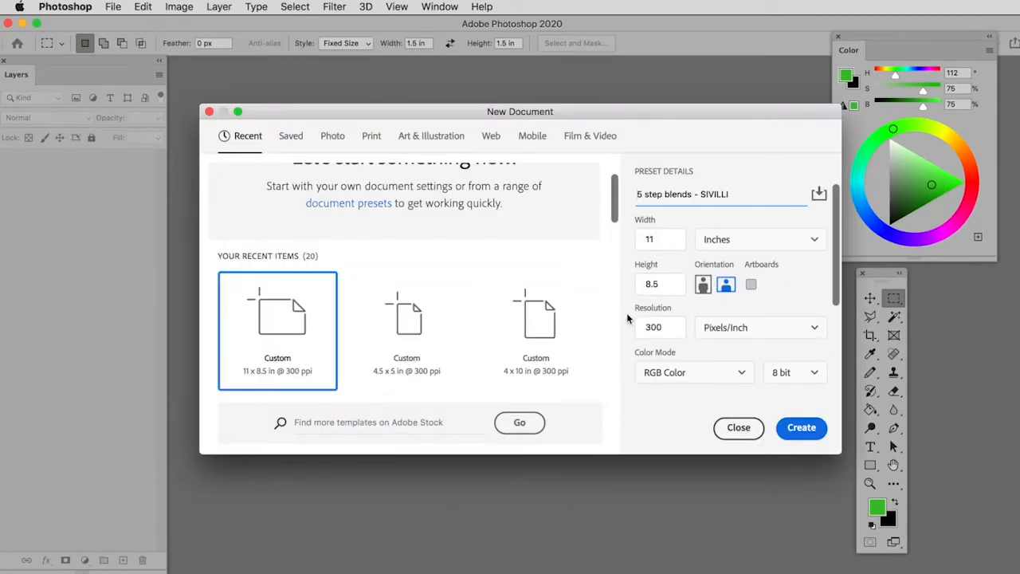
left_click(440, 6)
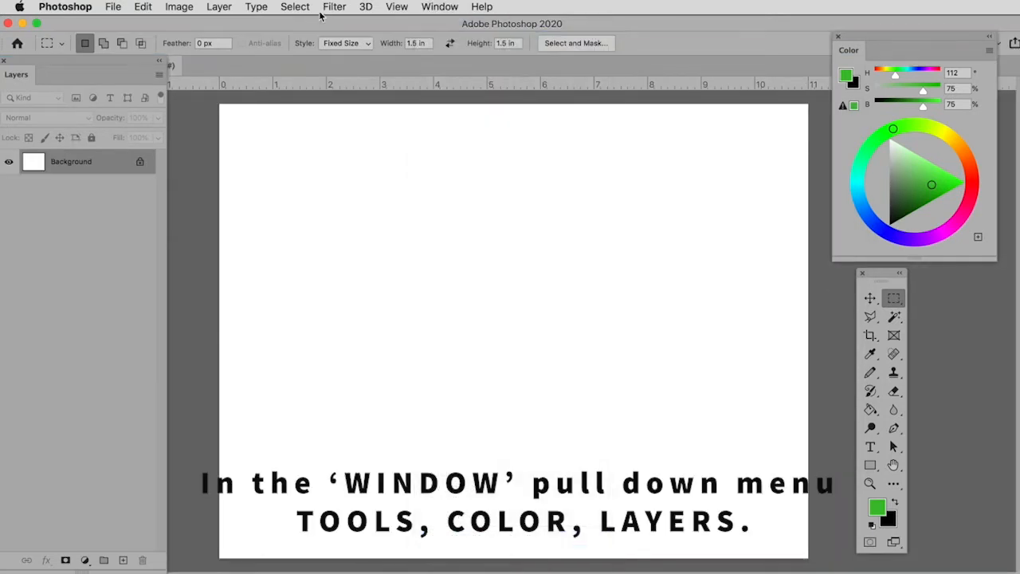
Add a new empty Layer 1 above the background for the squares
left_click(989, 50)
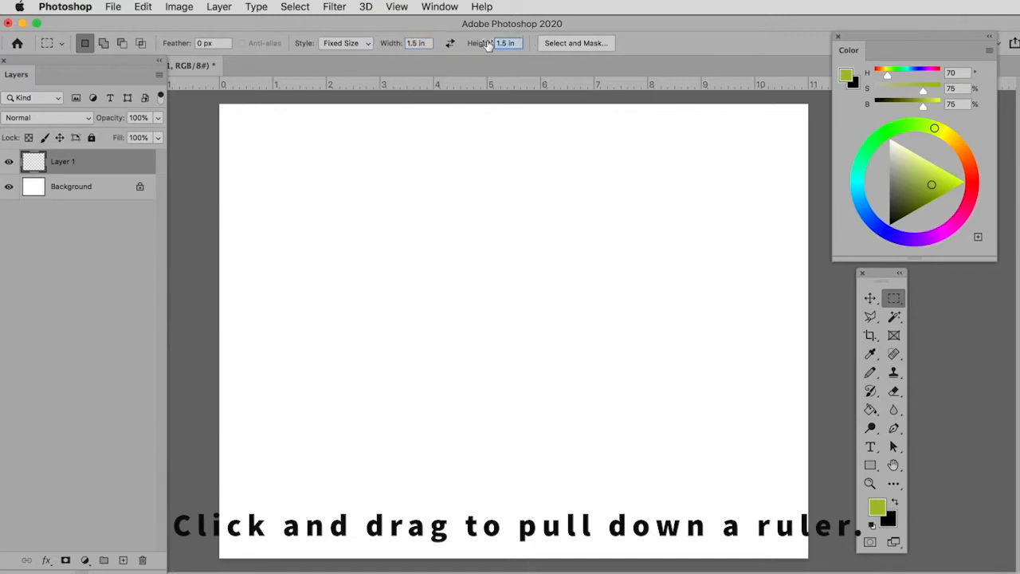
Fill a 1.5-inch square with green on the guide and line a copy up beside it
left_click(397, 6)
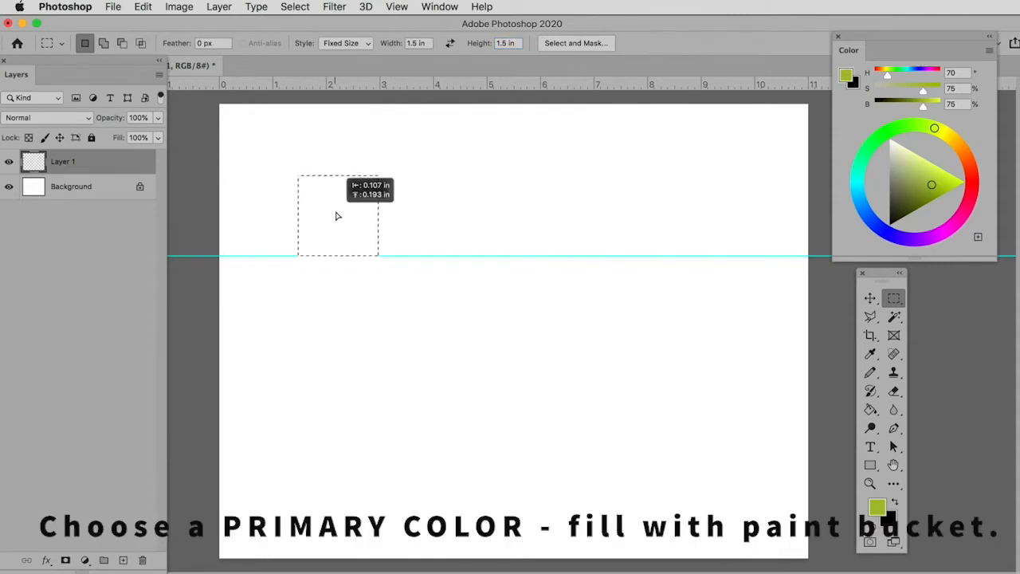
left_click(871, 408)
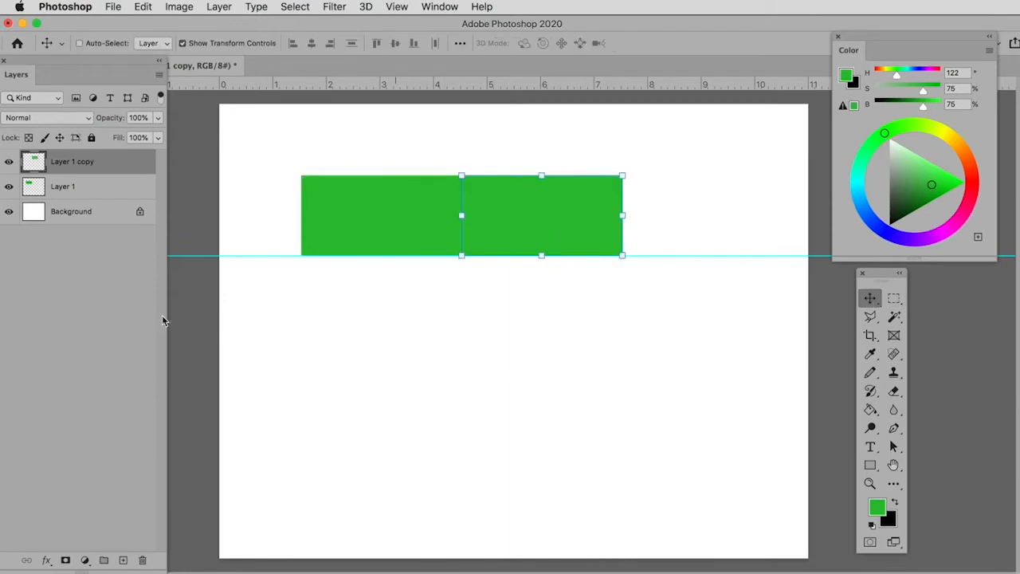
left_click_drag(463, 216, 463, 348)
type("75")
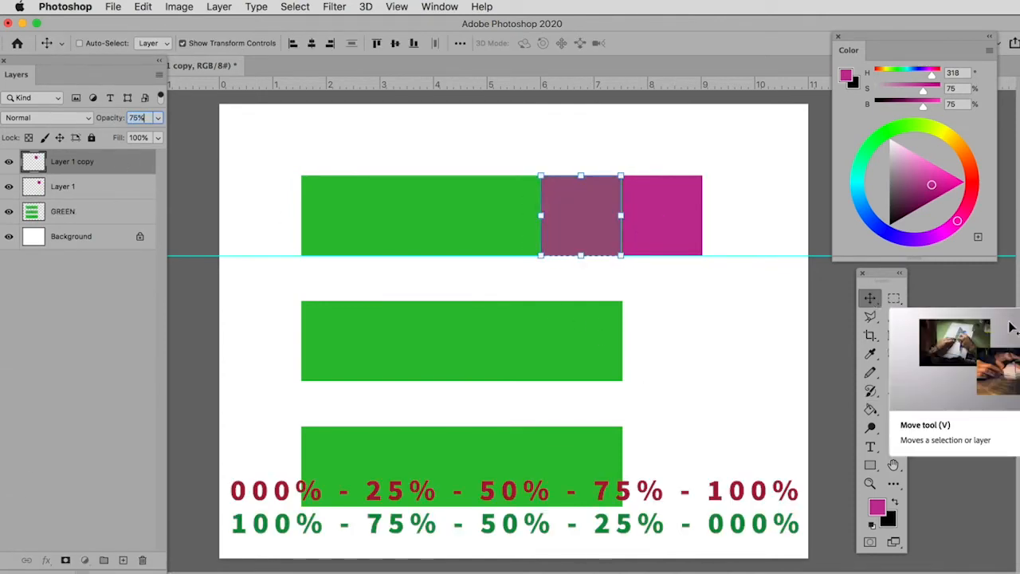
Lower the magenta squares' opacity to 75%, 50% and 25% over green for the complement blend
left_click(182, 43)
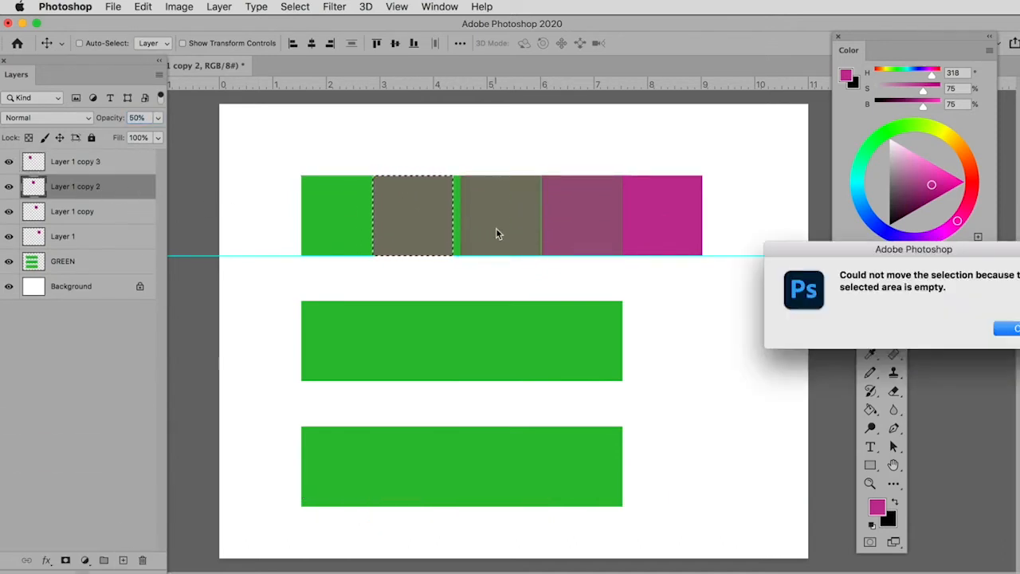
left_click(1013, 329)
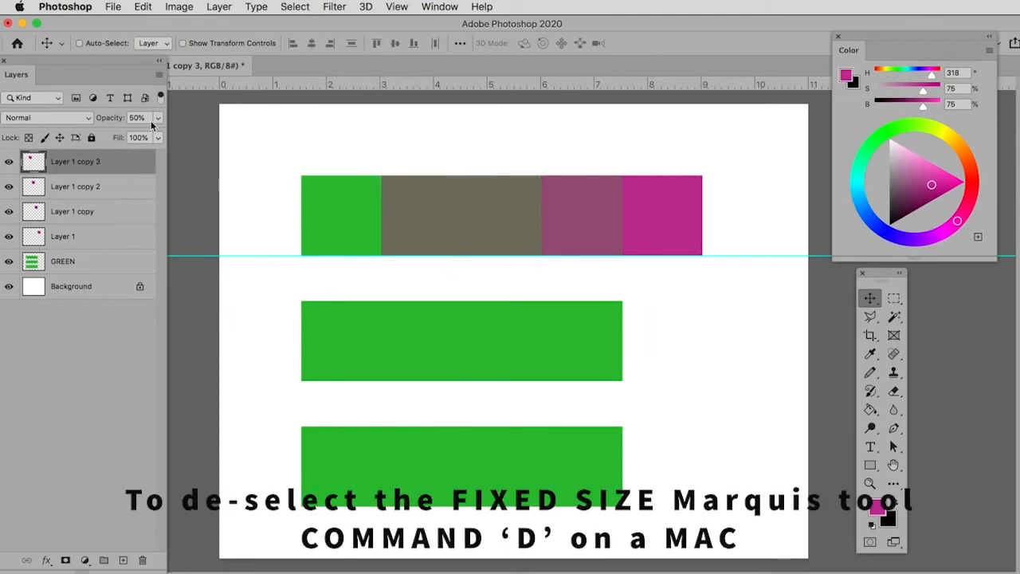
left_click(893, 298)
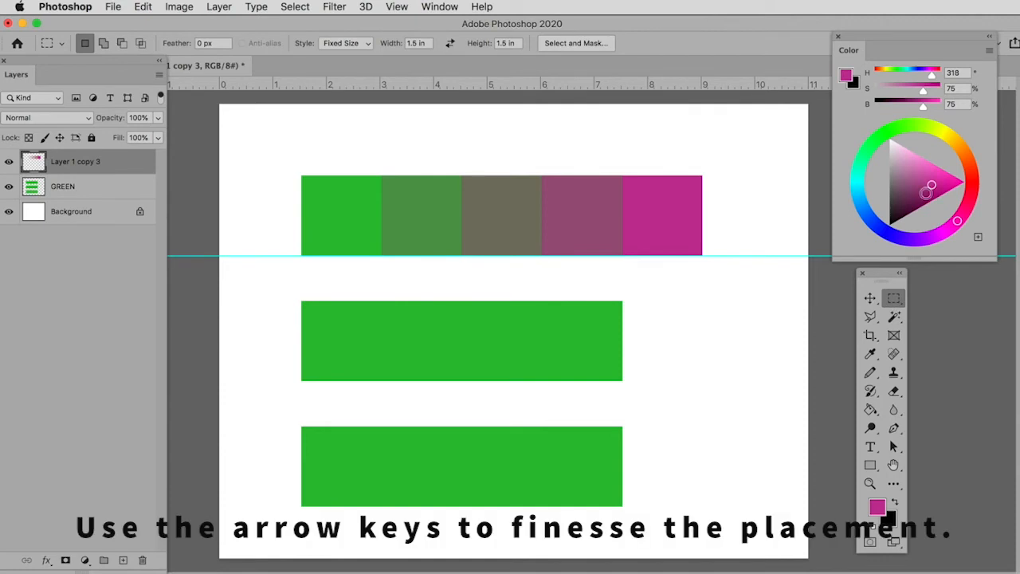
left_click(871, 354)
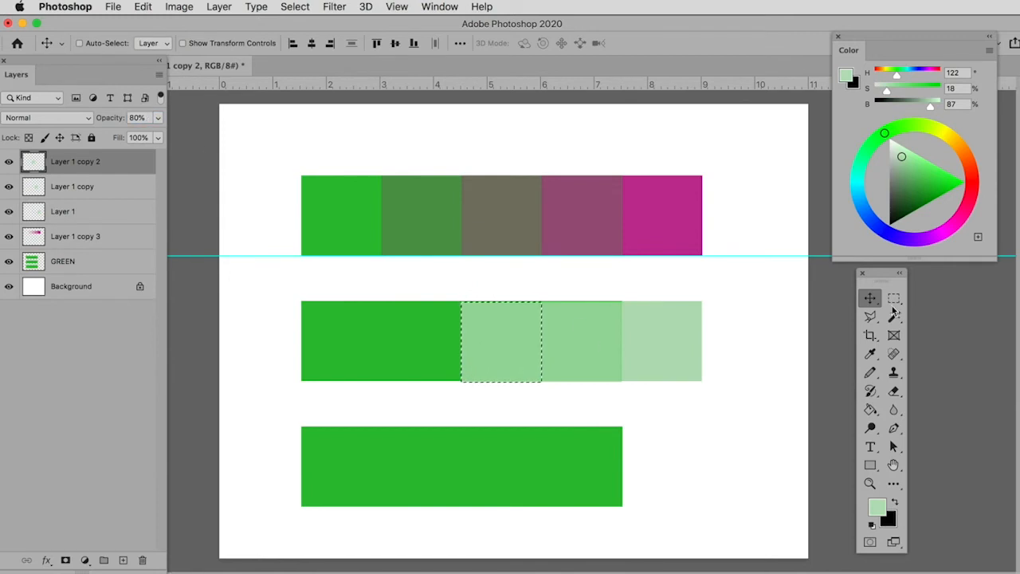
Lower a pale green square's opacity so the middle row lightens toward white
left_click(71, 185)
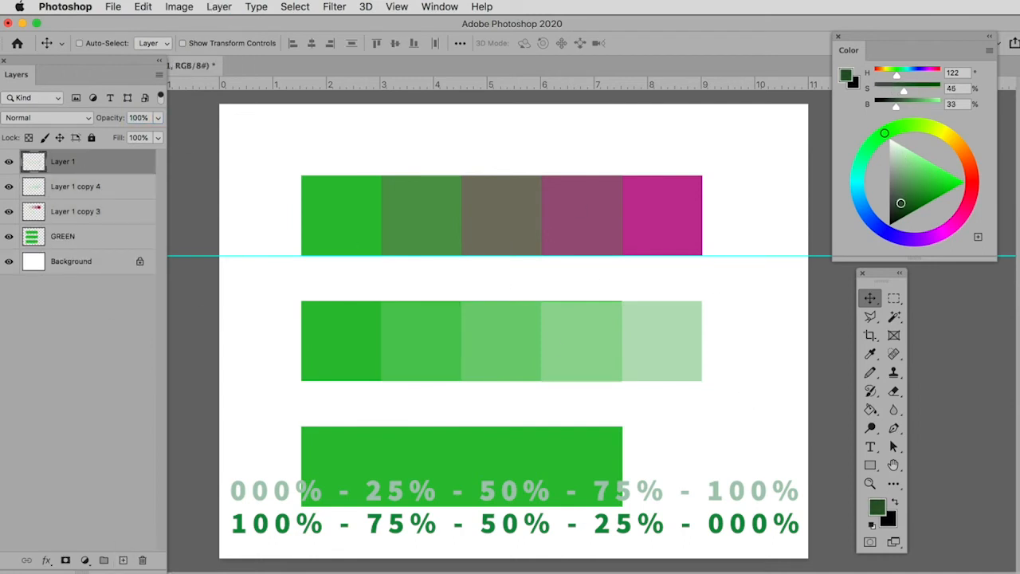
Set a dark green square's layer opacity to 50% to step the bottom-row shade blend
left_click(893, 298)
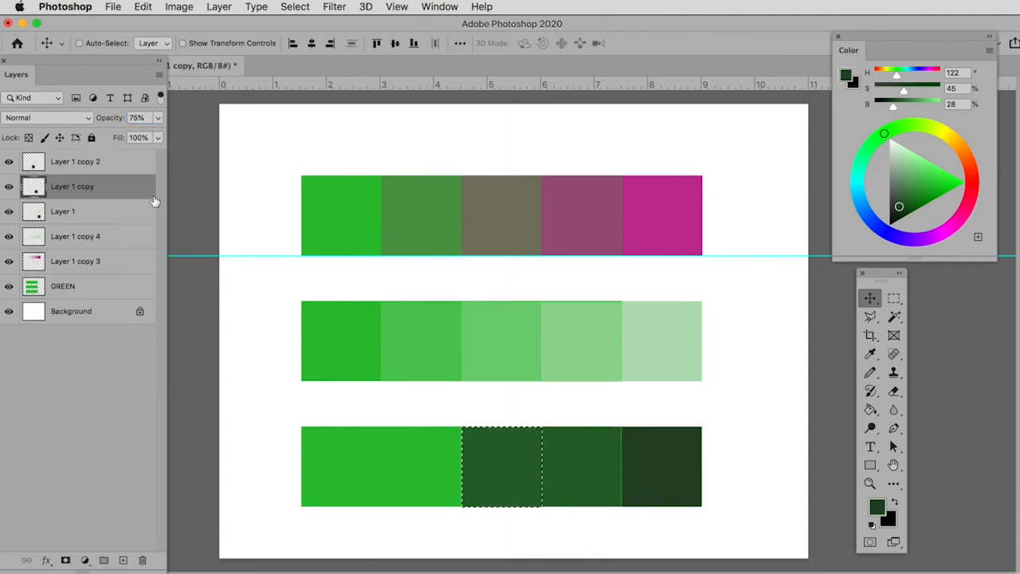
left_click(77, 162)
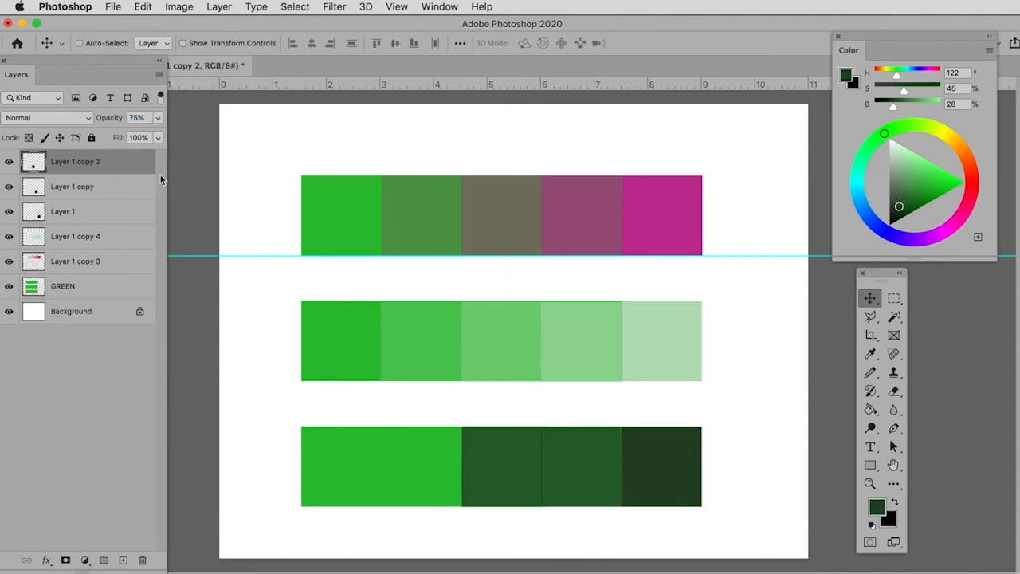
type("50")
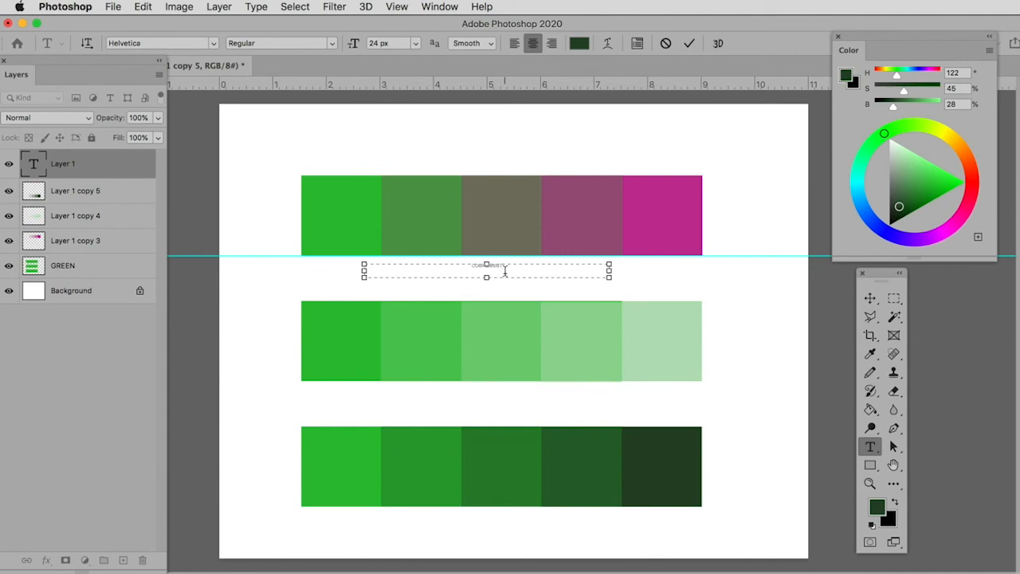
Type the COMPLIMENTS label and select that word in the copied caption for retyping
type("COMPLIMENTS - 5 step blends")
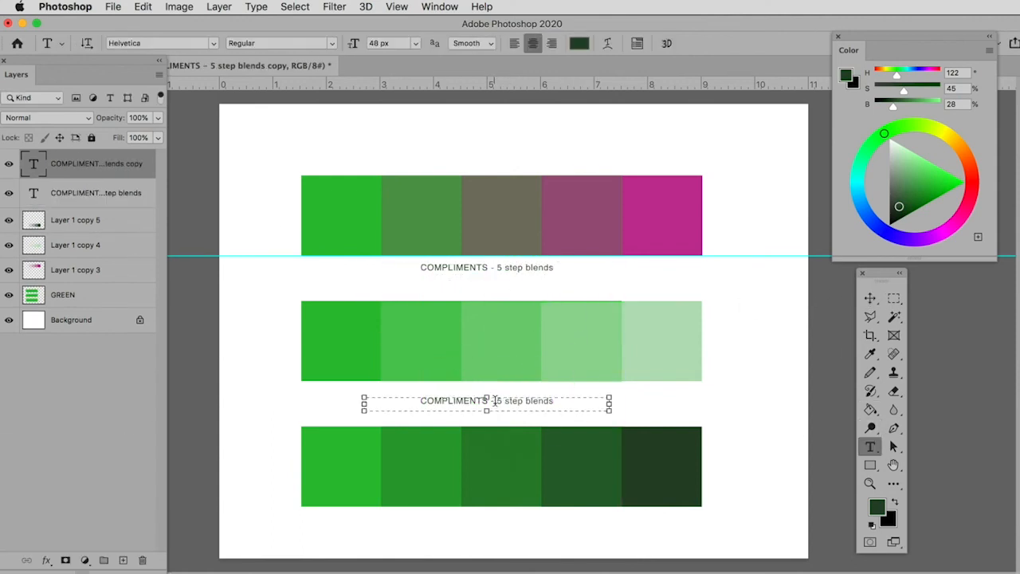
double_click(455, 398)
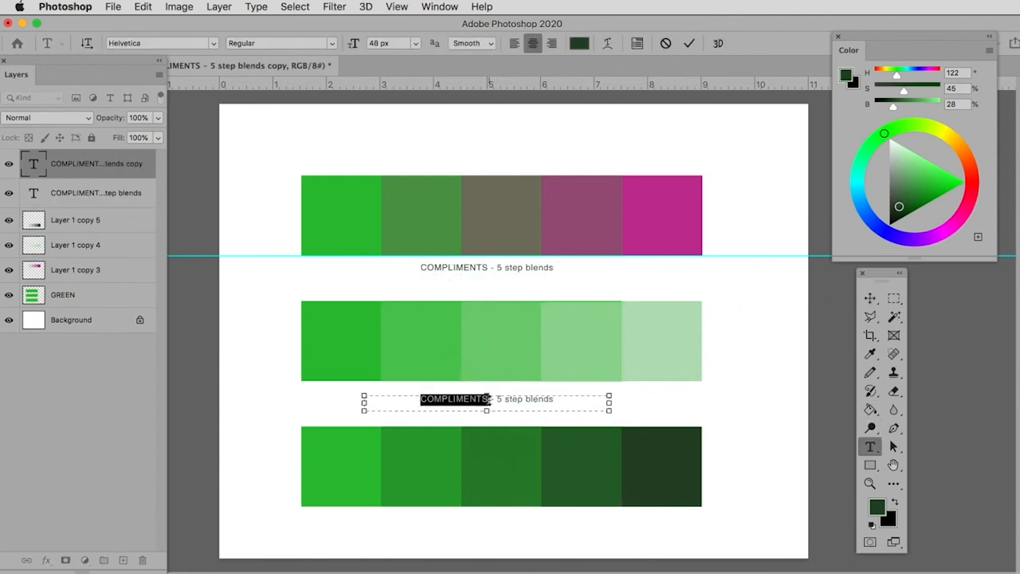